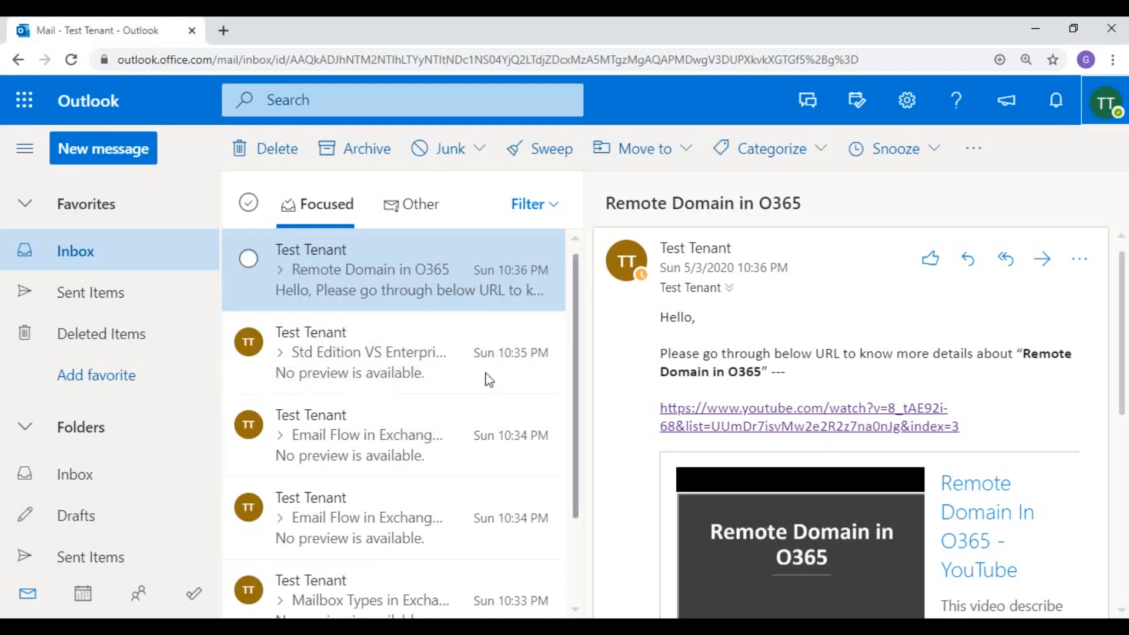
mouse_move(482, 431)
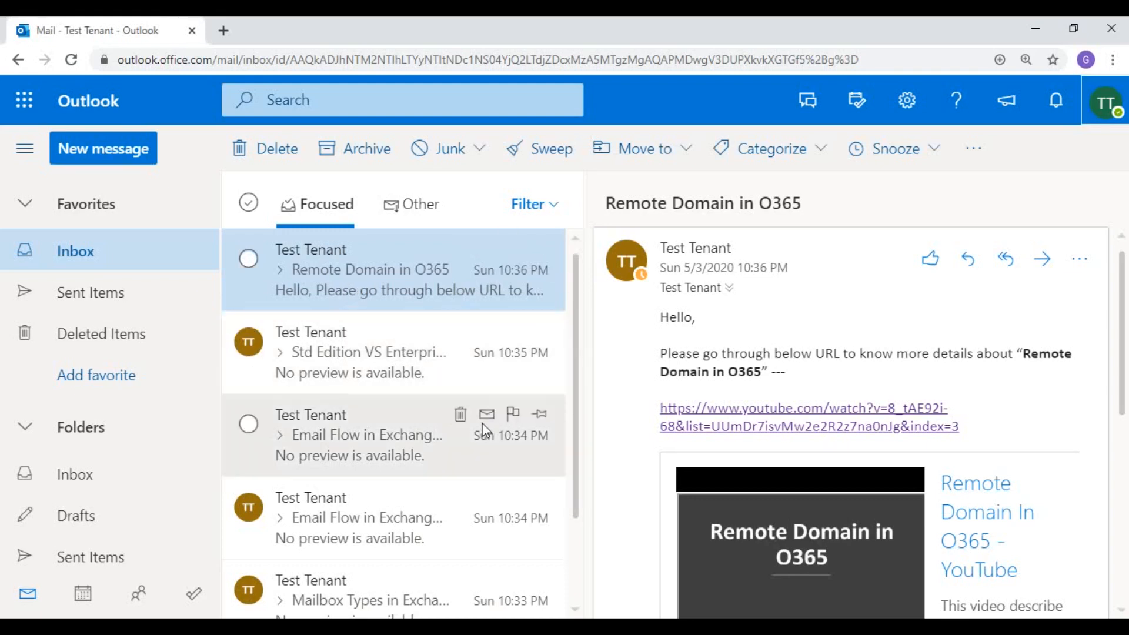
mouse_move(673, 310)
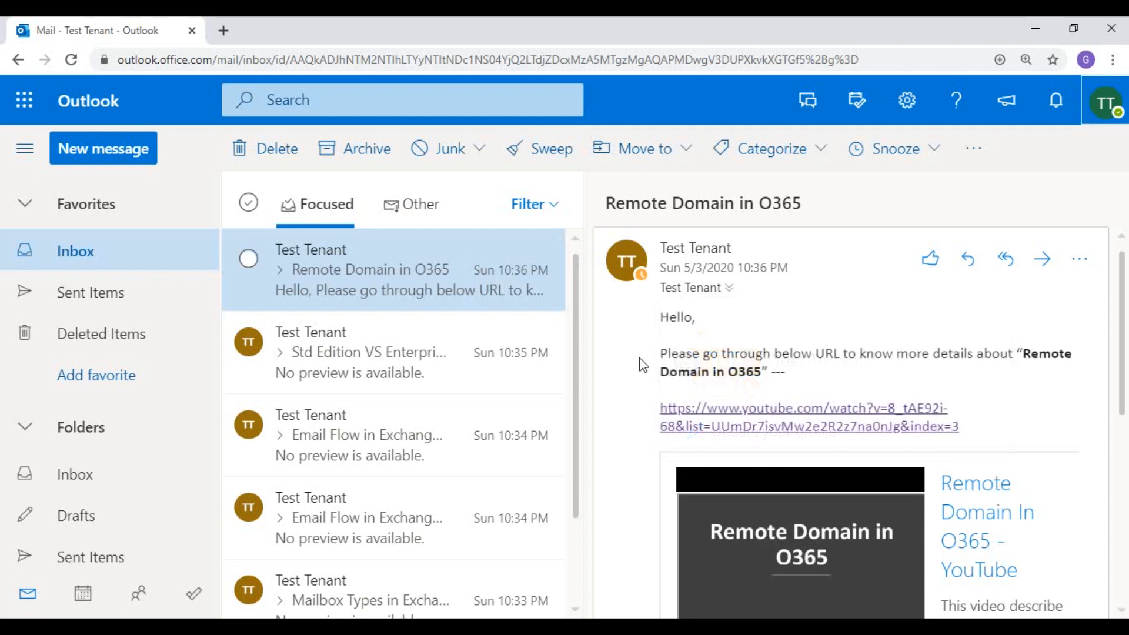
mouse_move(549, 148)
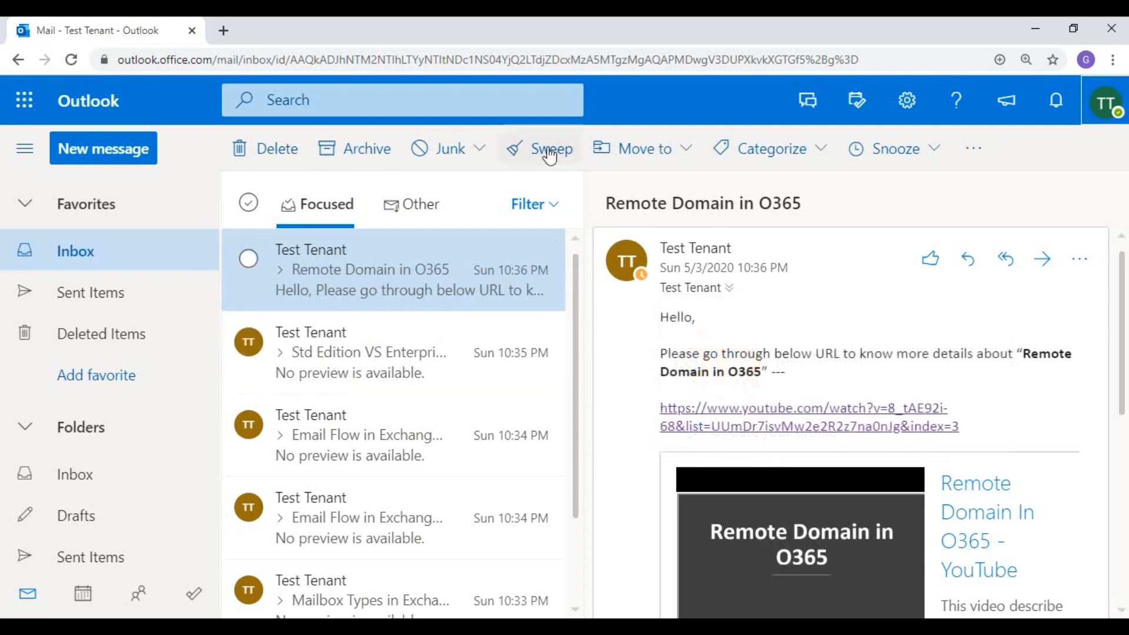
mouse_move(157, 67)
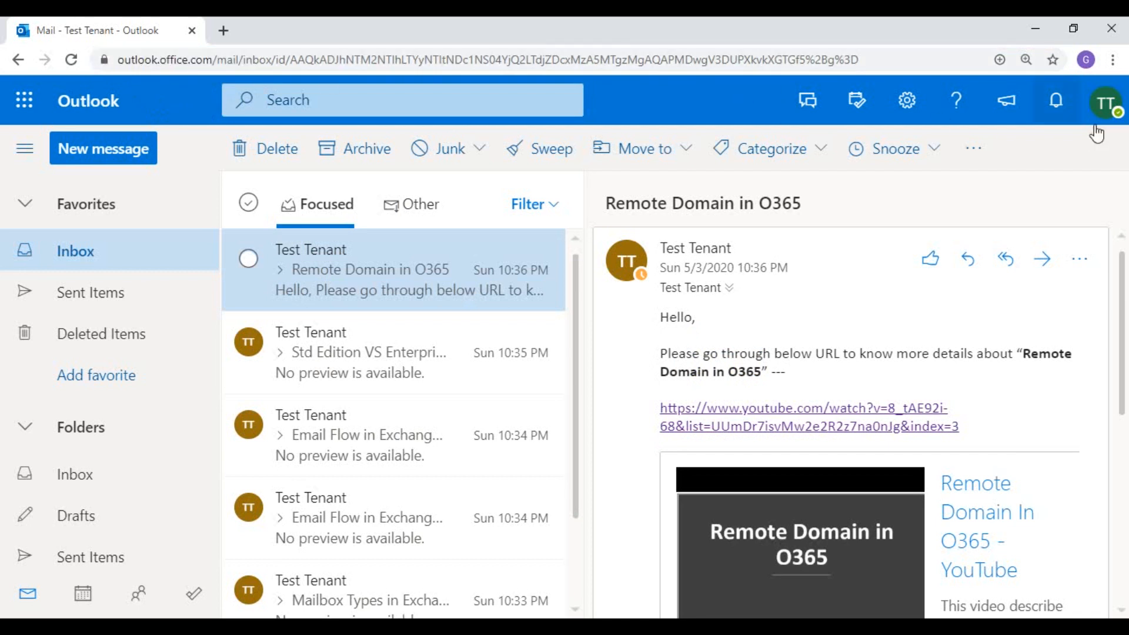
Show the My account panel from the TT profile picture, closing and reopening it once
left_click(1105, 100)
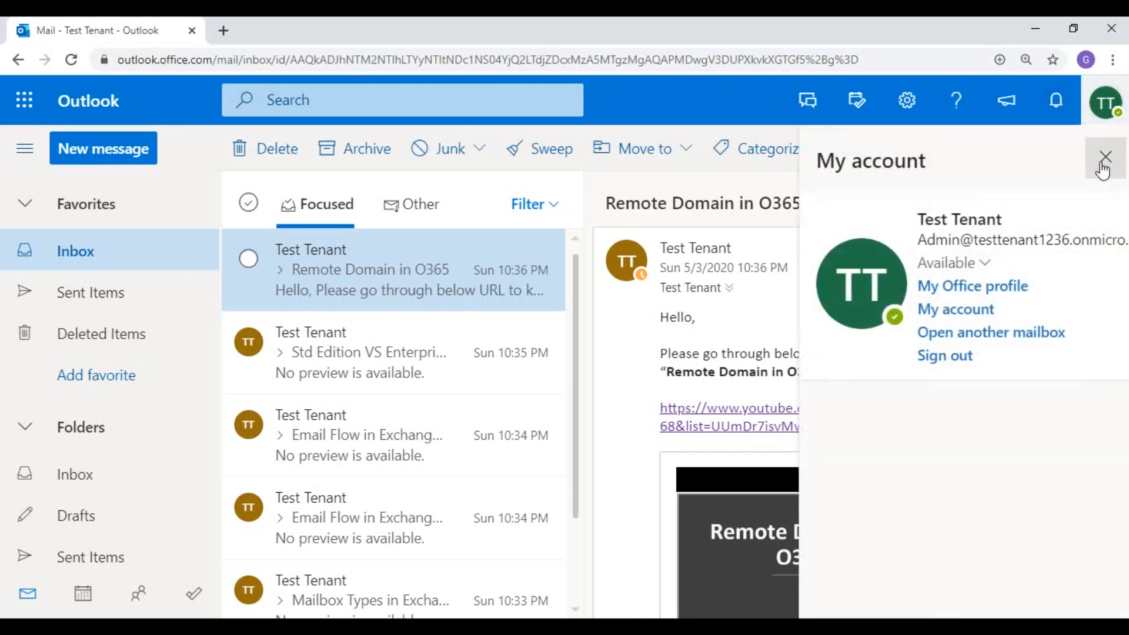
left_click(1105, 156)
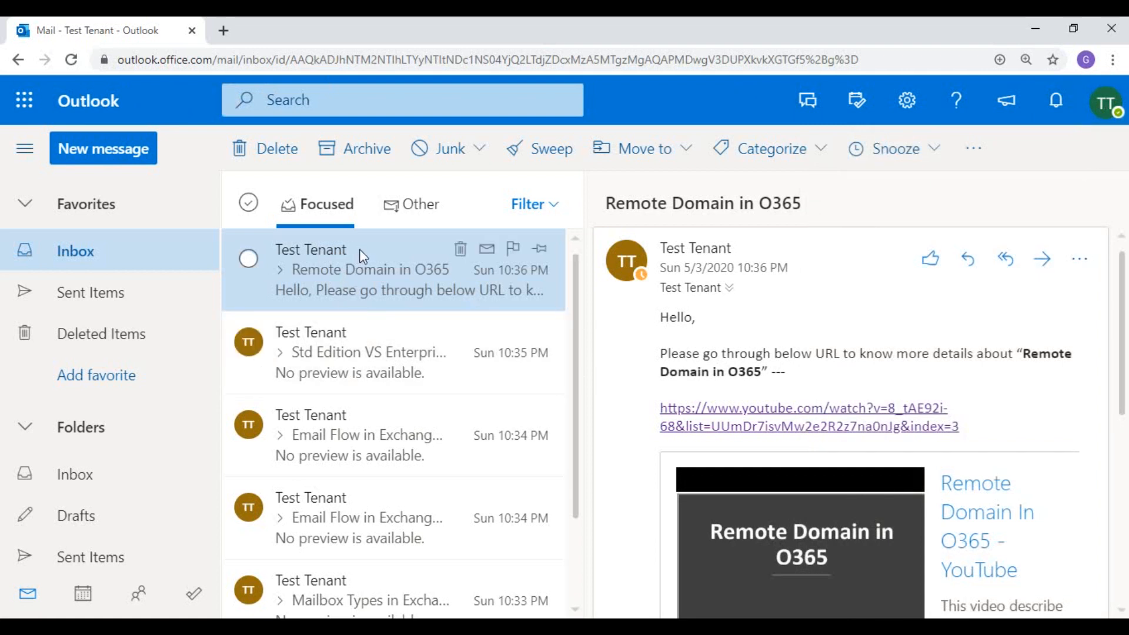
mouse_move(501, 200)
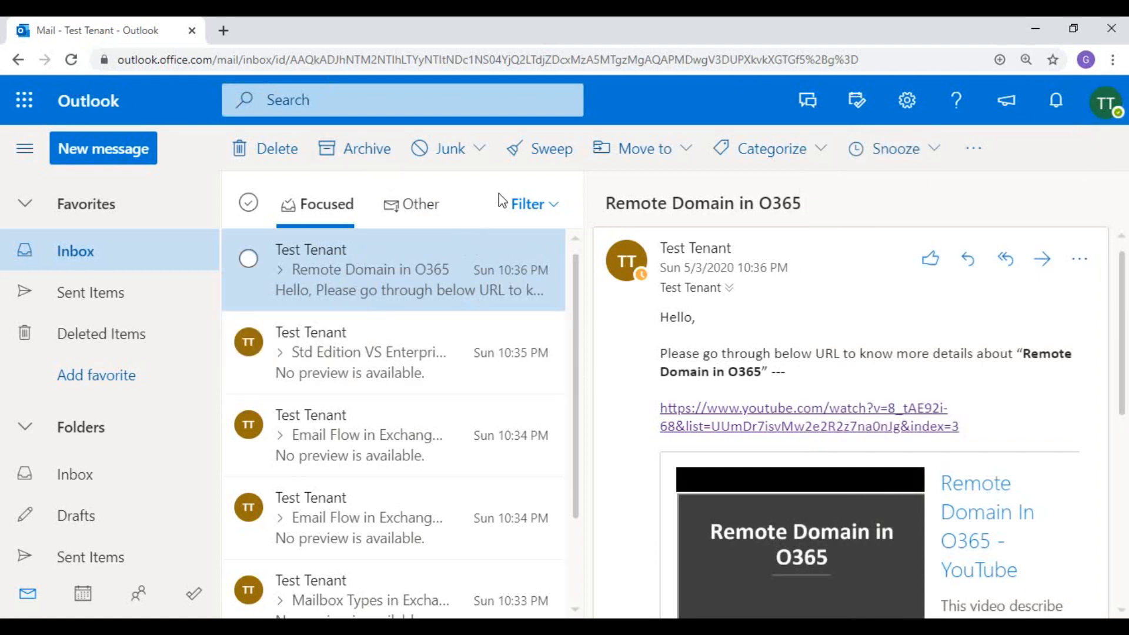
mouse_move(1111, 100)
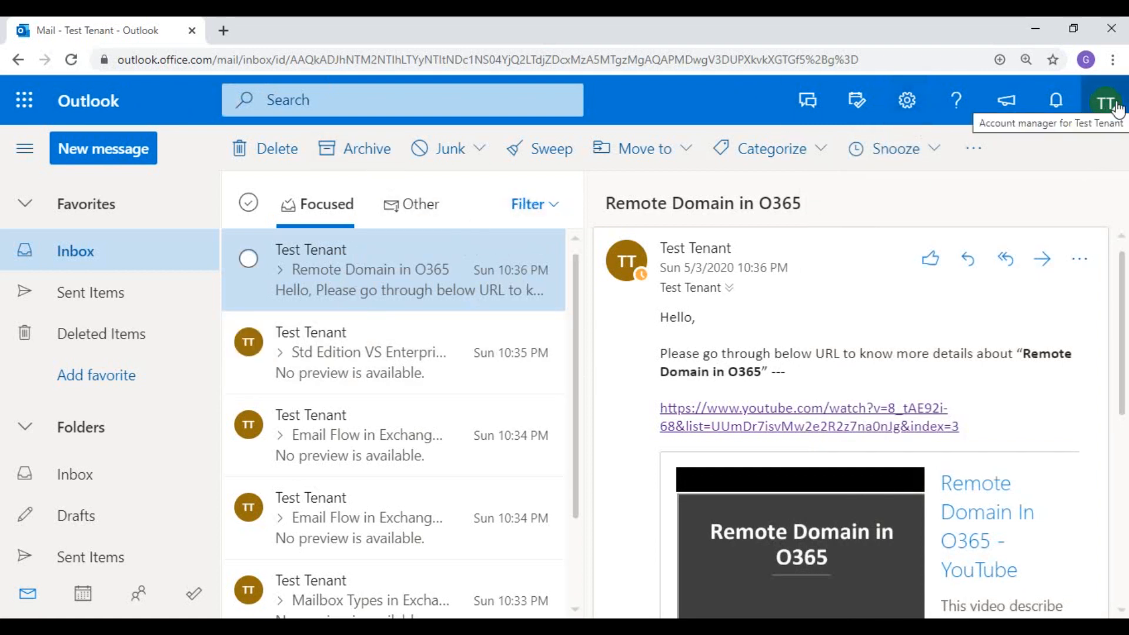
left_click(1108, 100)
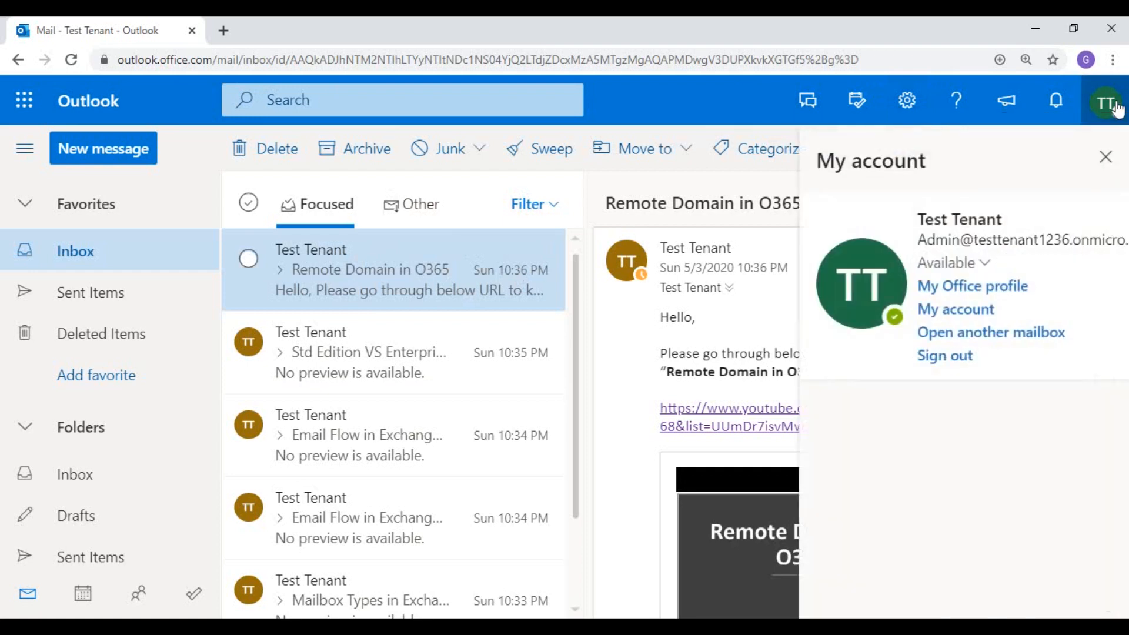
mouse_move(990, 331)
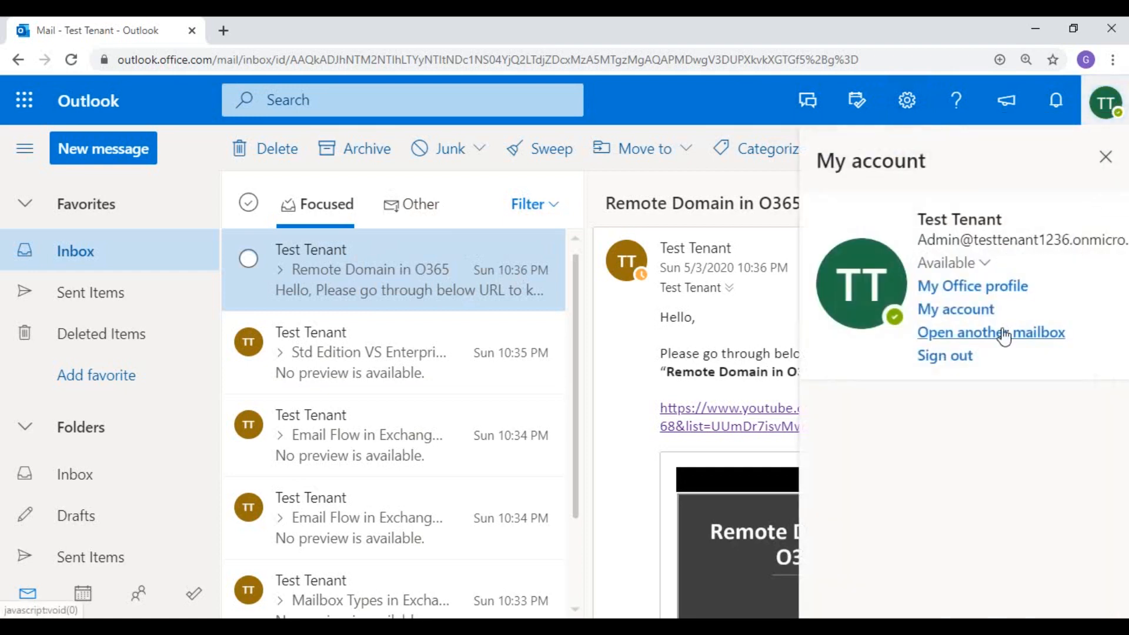
Choose Open another mailbox and search for the shared mailbox by typing 'shared'
left_click(990, 331)
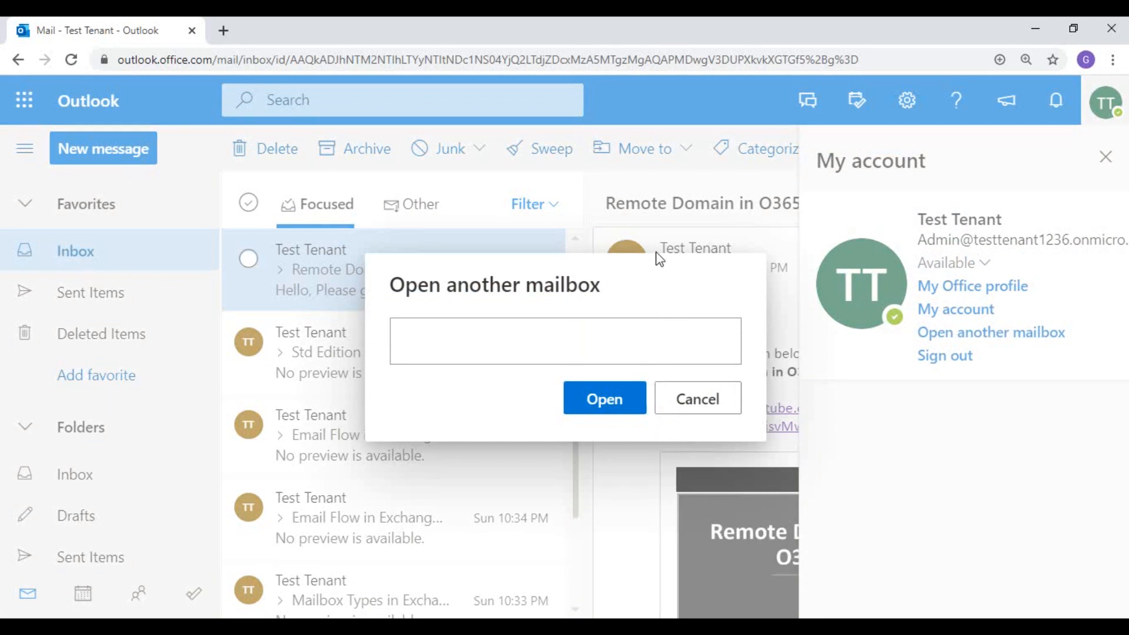
type("sha")
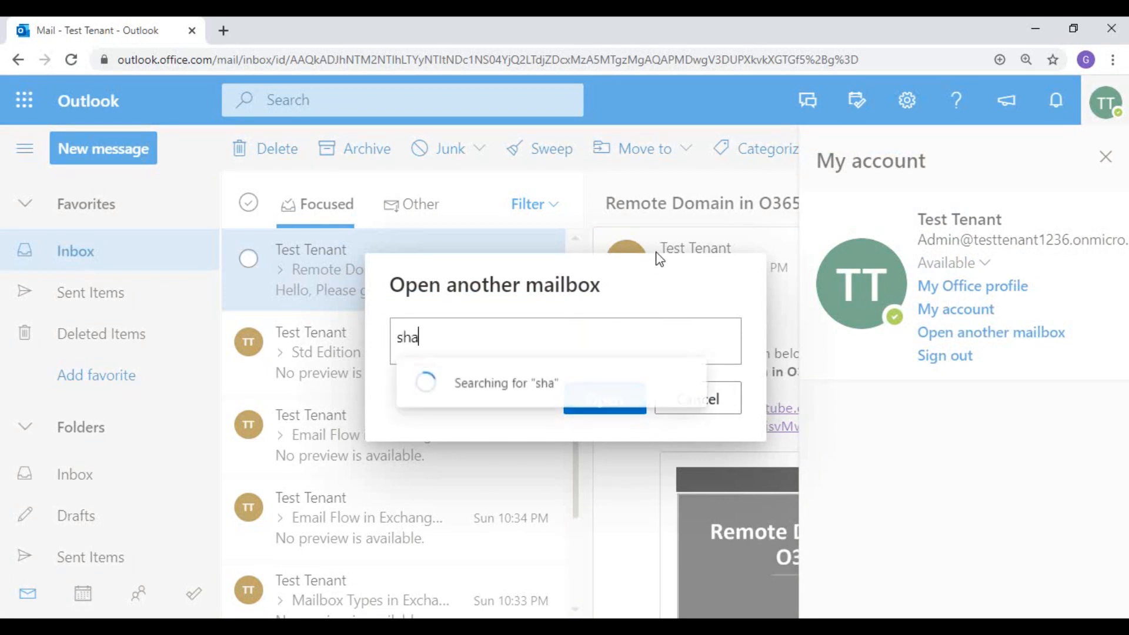
type("red")
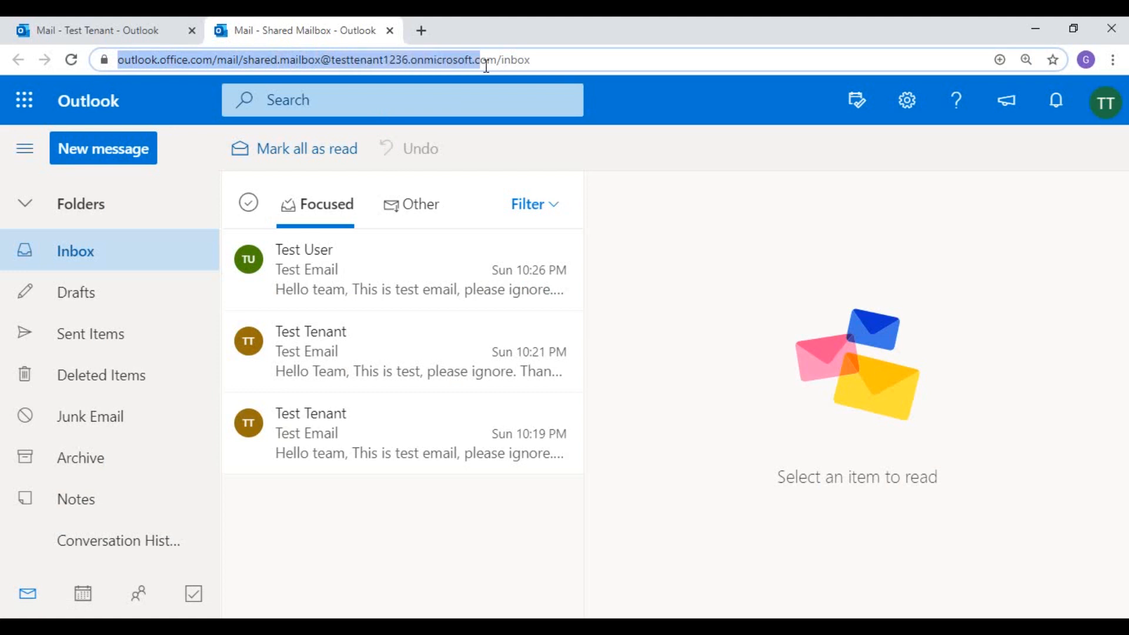
mouse_move(232, 122)
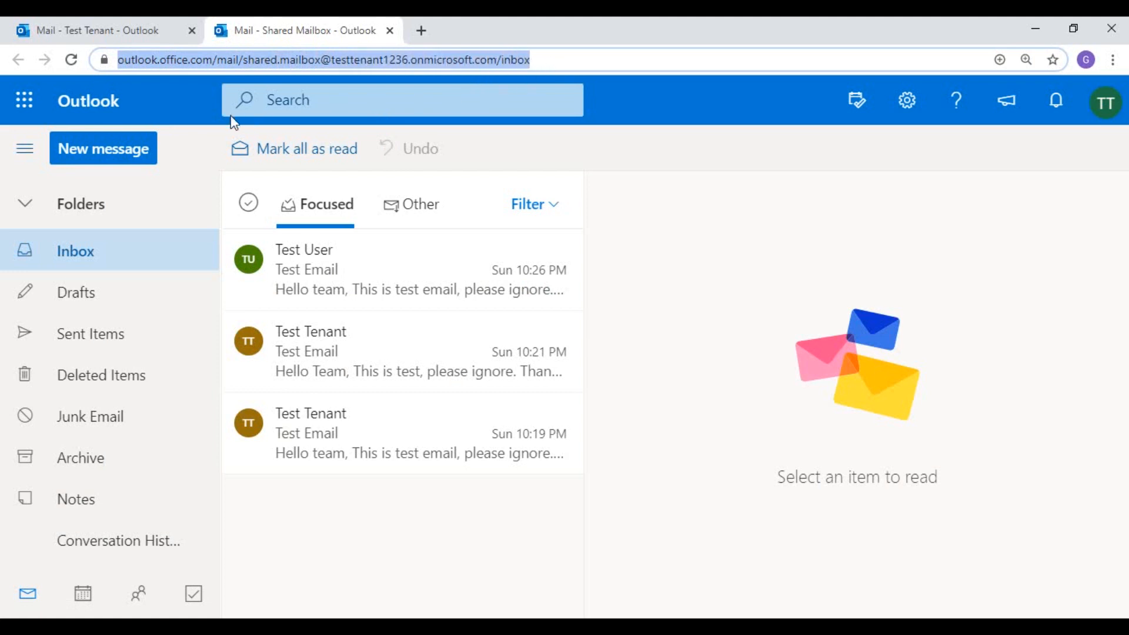
mouse_move(180, 108)
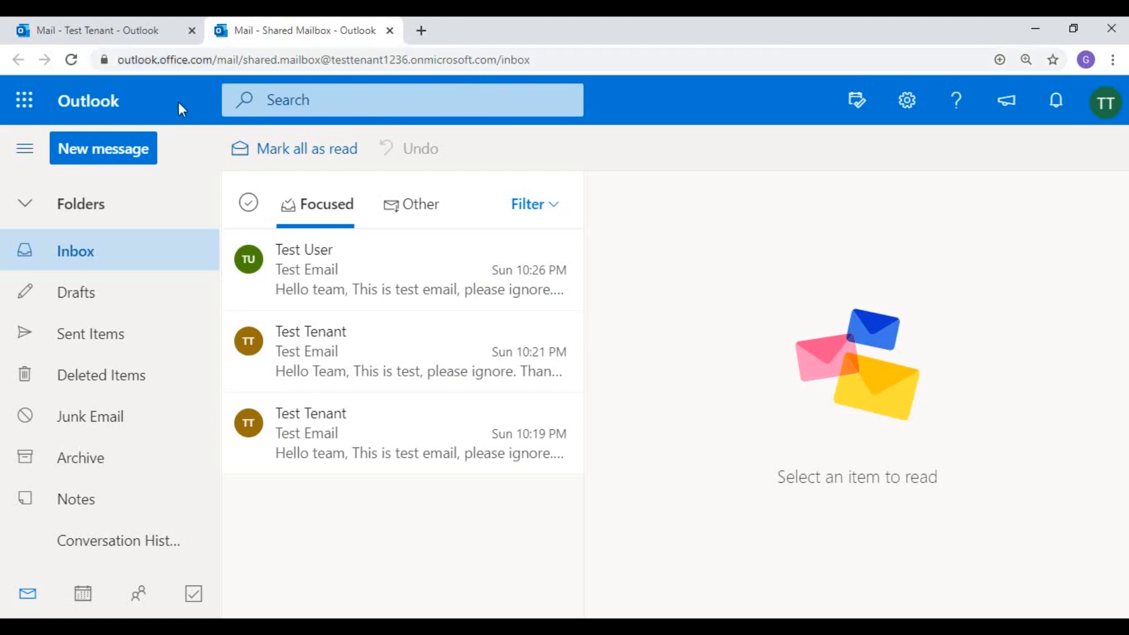
mouse_move(194, 303)
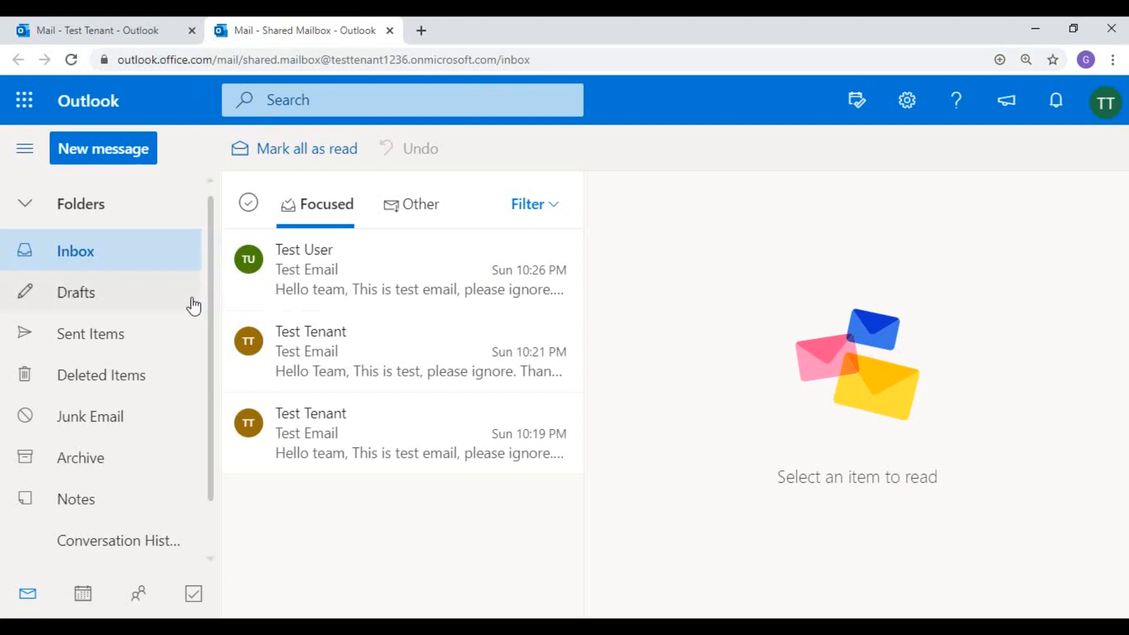
mouse_move(114, 303)
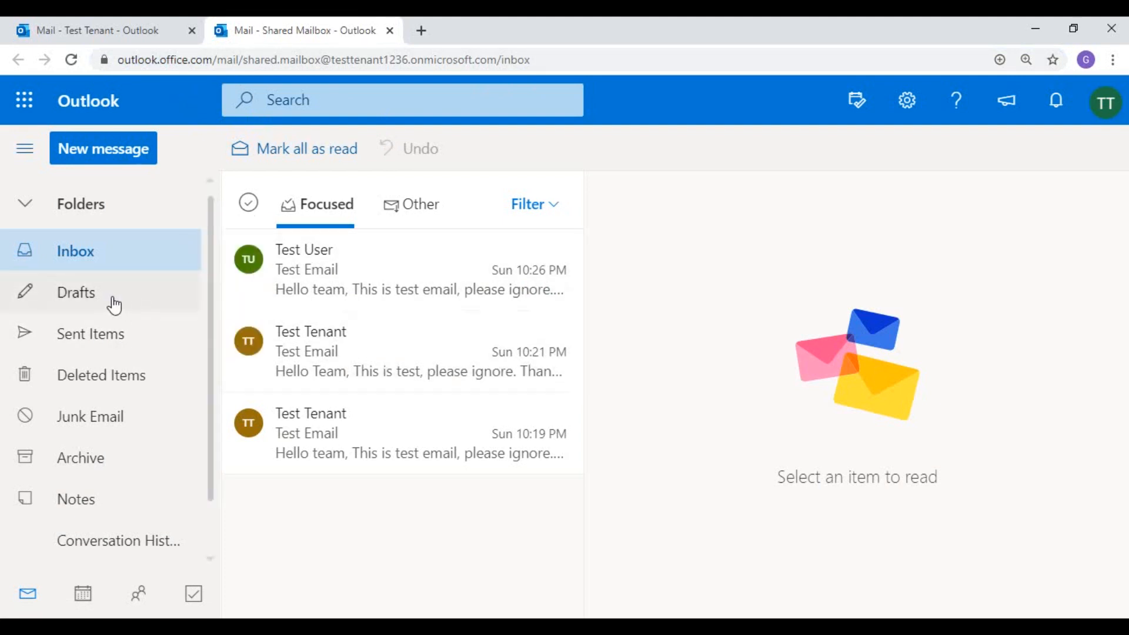
mouse_move(97, 268)
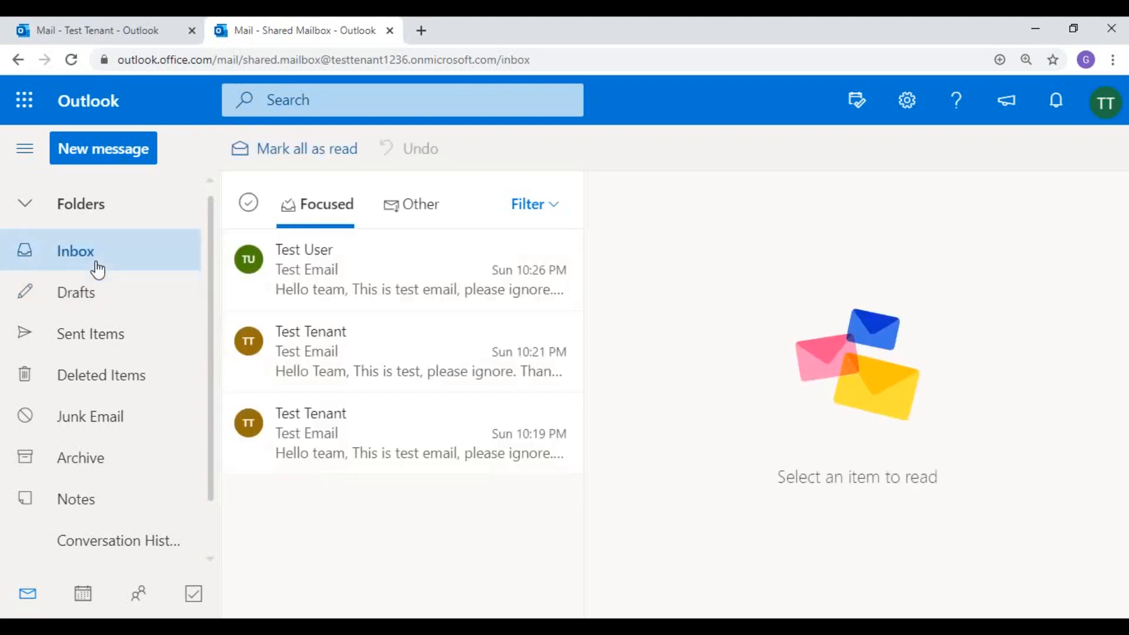
Read the top Test Email from Test User in the shared mailbox's reading pane
left_click(402, 270)
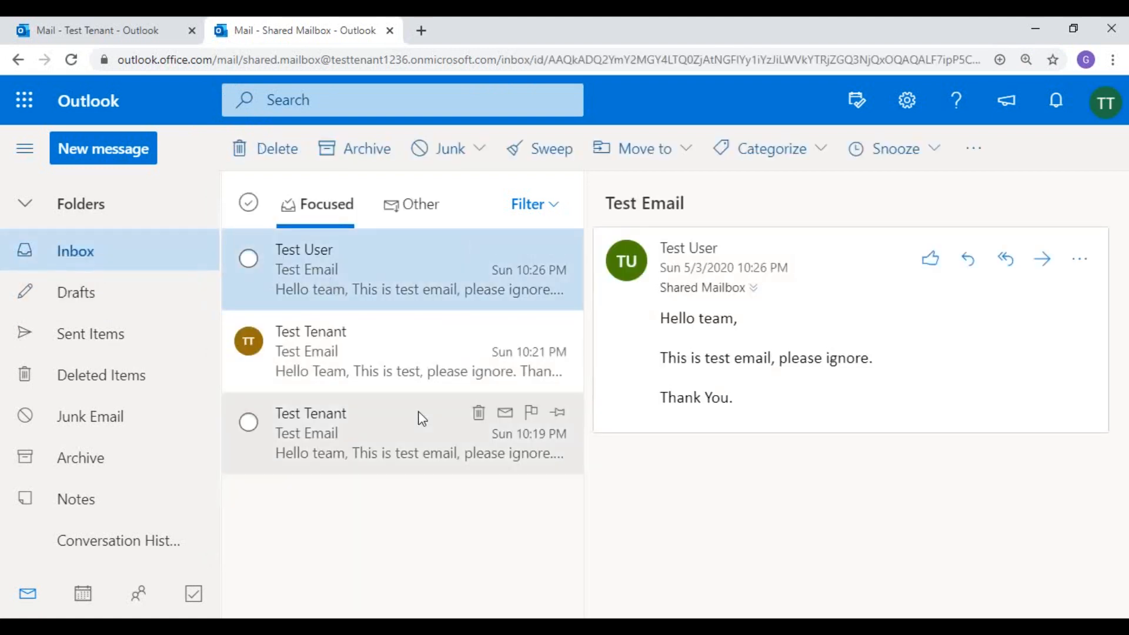
mouse_move(432, 496)
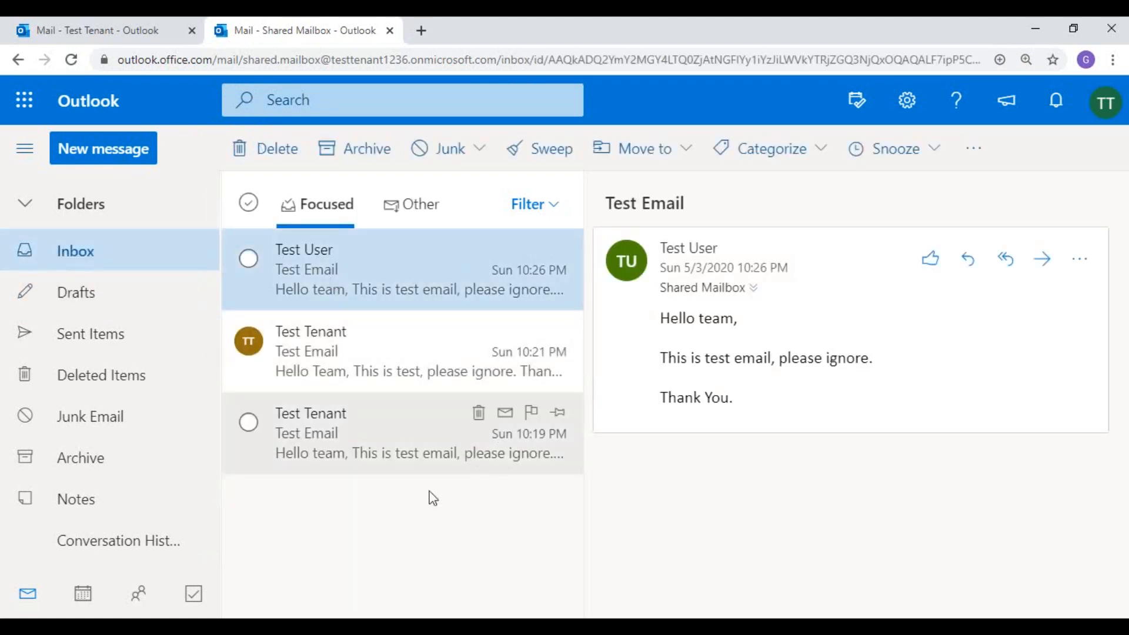
mouse_move(343, 353)
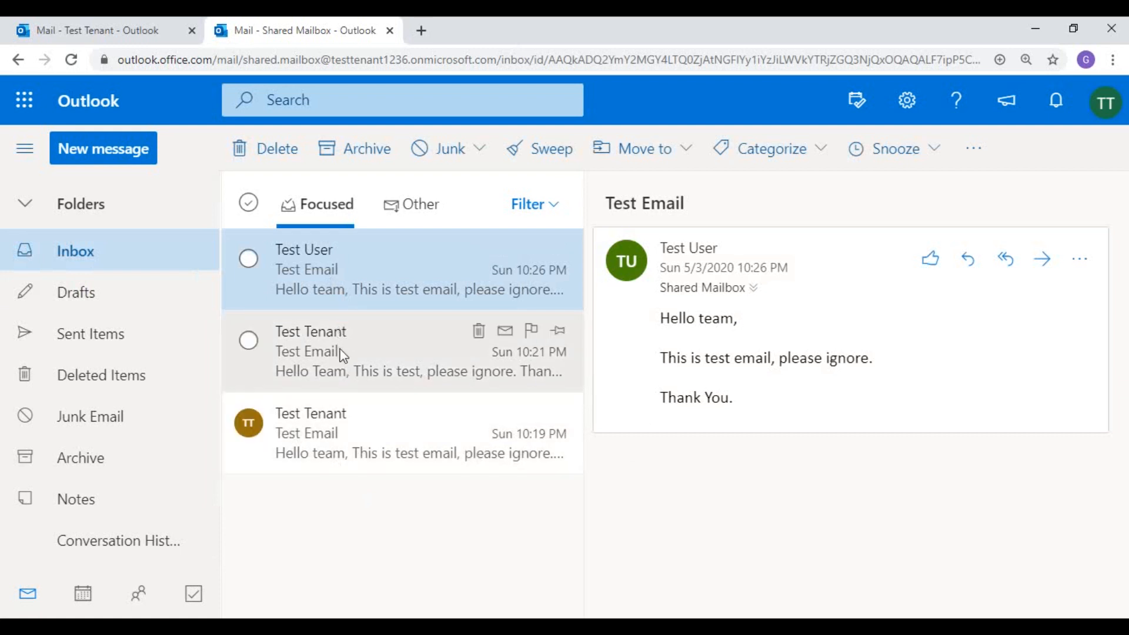